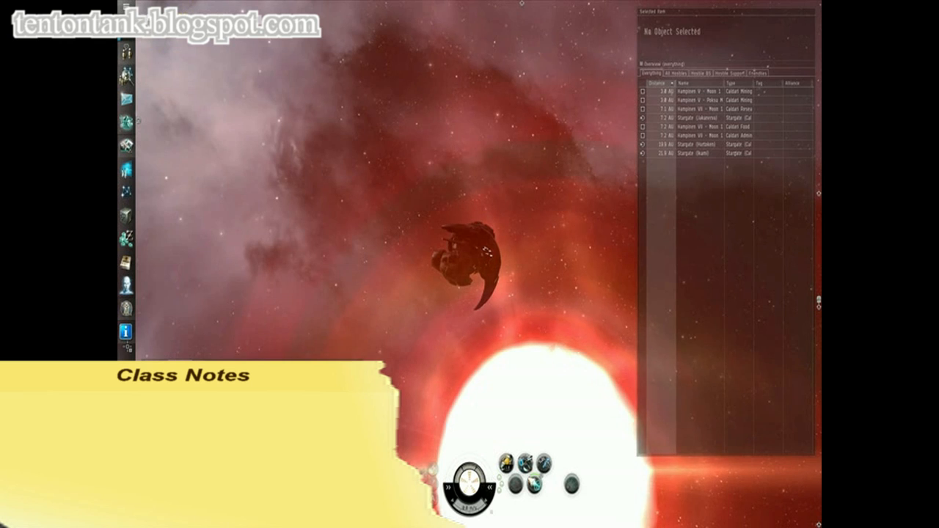
{"action": "mouse_move", "coordinate": [127, 332]}
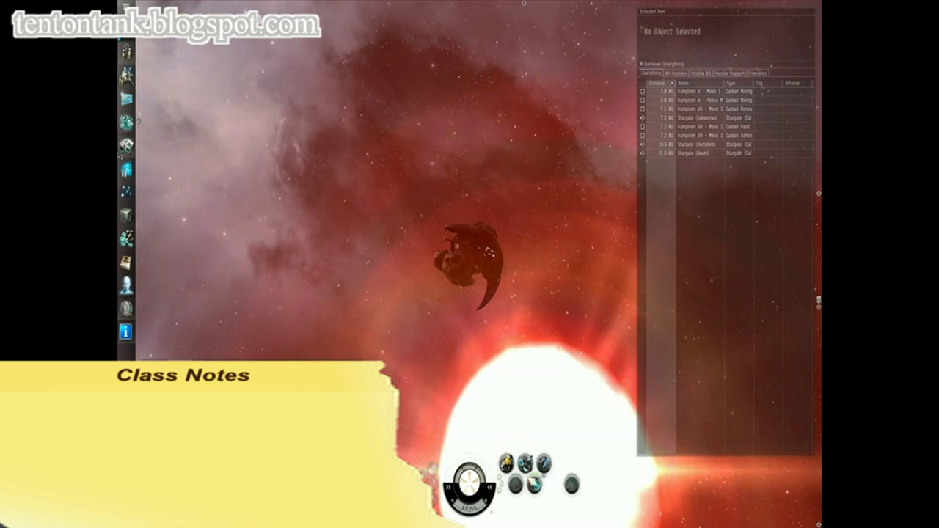
- Open the Anathema Covert Ops frigate's information sheet via Show Info
{"action": "left_click", "coordinate": [125, 144]}
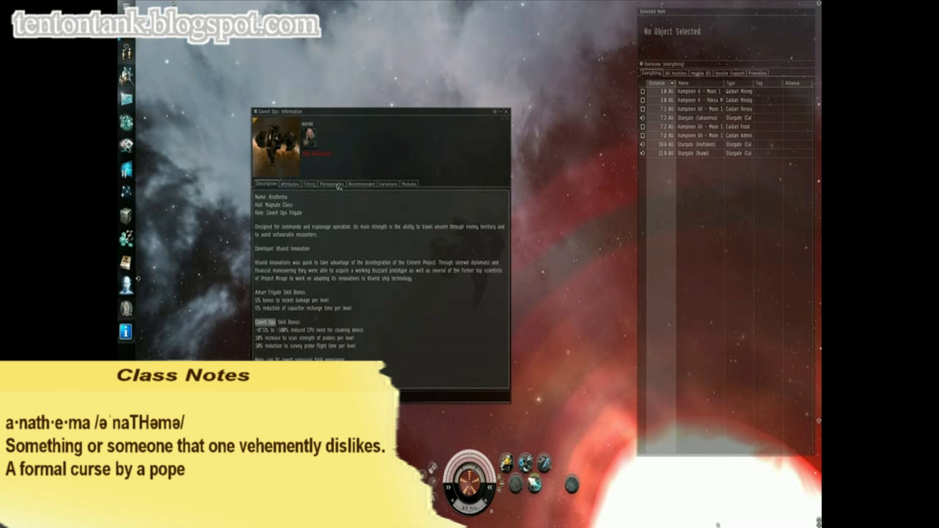
- Review the Anathema's prerequisite skills, then close its information sheet
{"action": "left_click", "coordinate": [319, 183]}
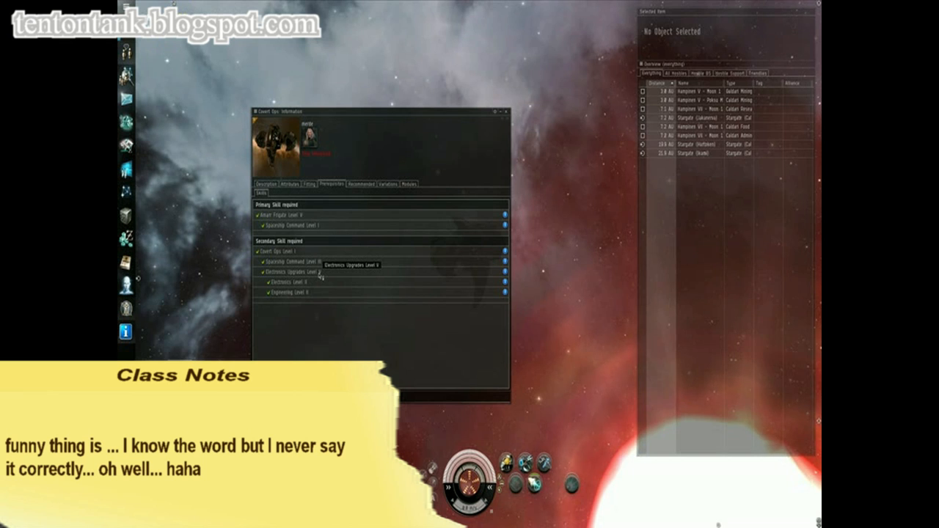
{"action": "mouse_move", "coordinate": [368, 334]}
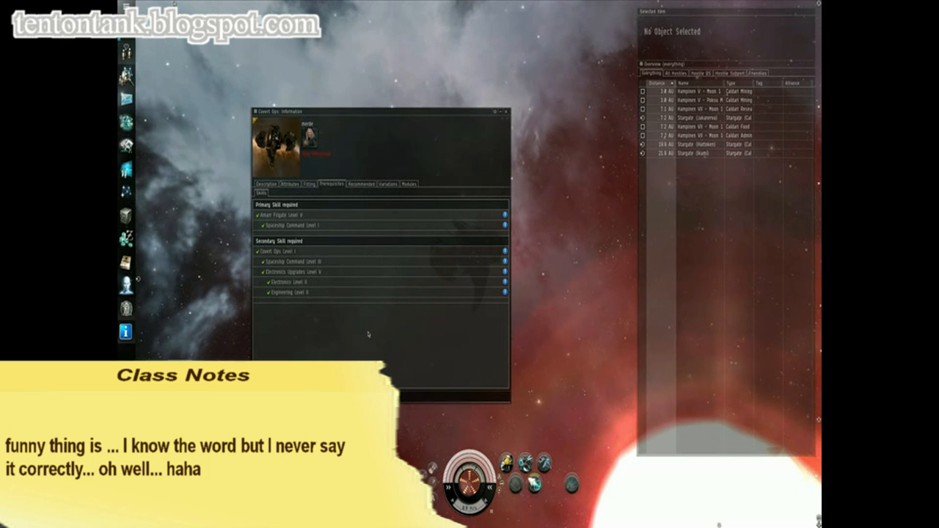
{"action": "left_click", "coordinate": [505, 111]}
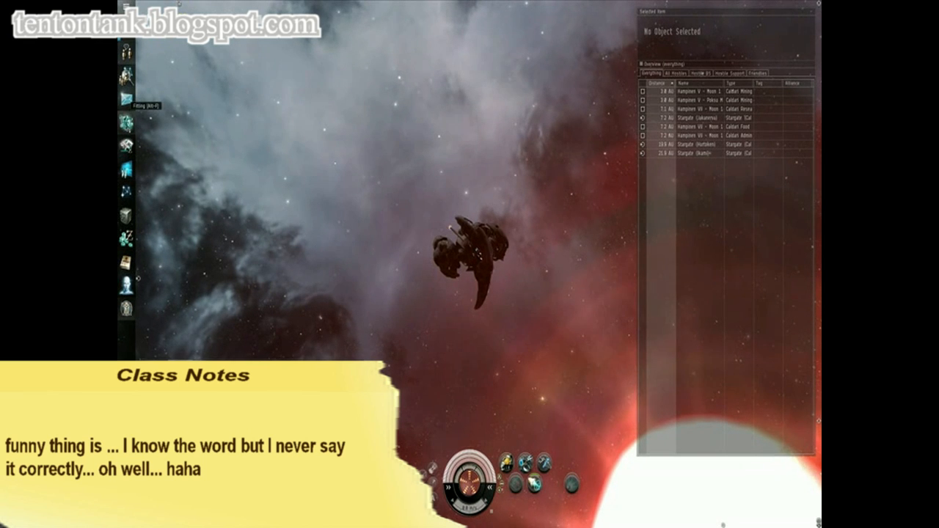
{"action": "left_click", "coordinate": [126, 92]}
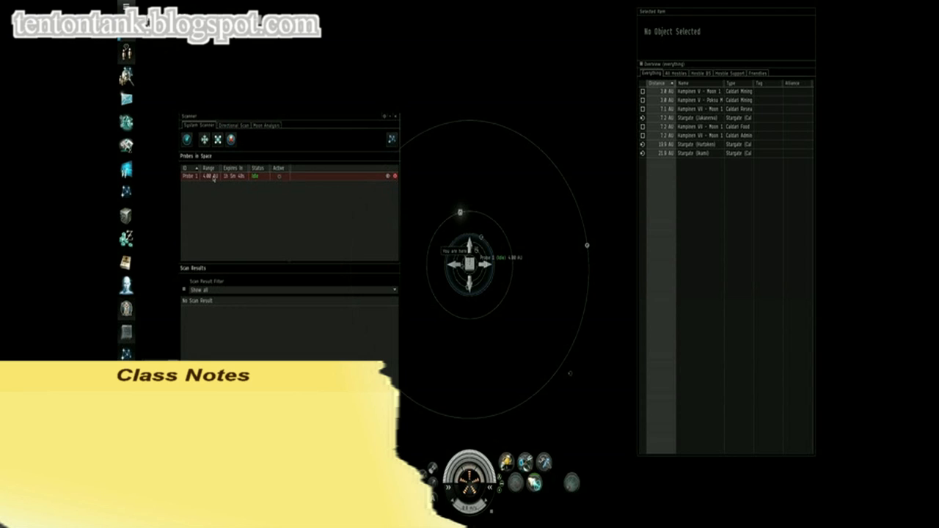
{"action": "right_click", "coordinate": [212, 176]}
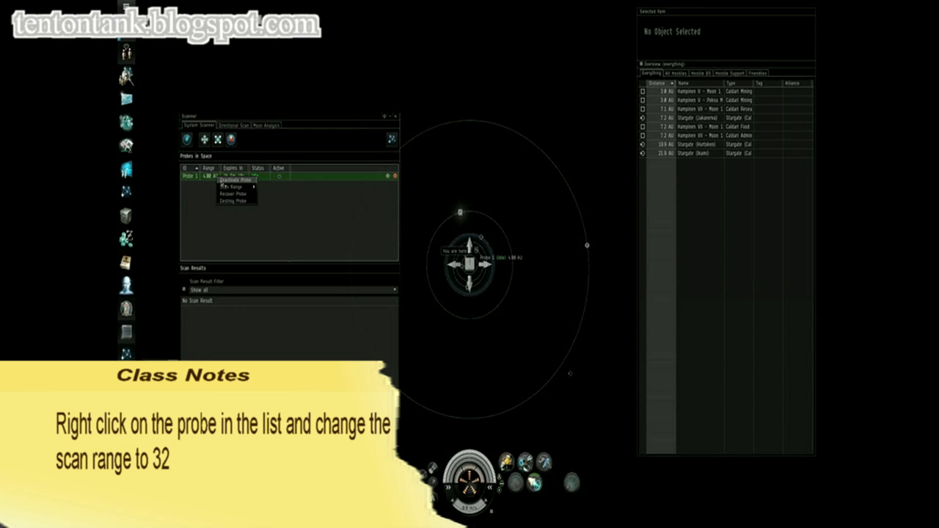
{"action": "left_click", "coordinate": [231, 187]}
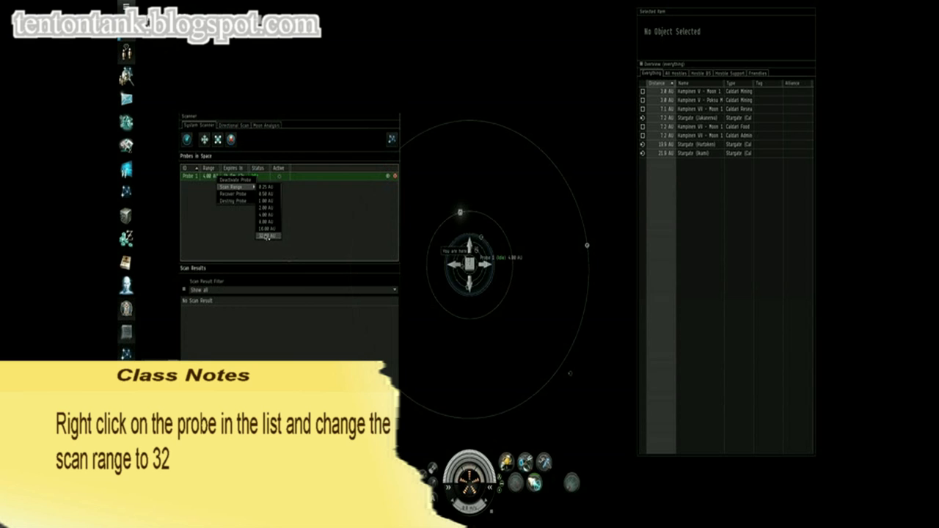
{"action": "left_click", "coordinate": [266, 236]}
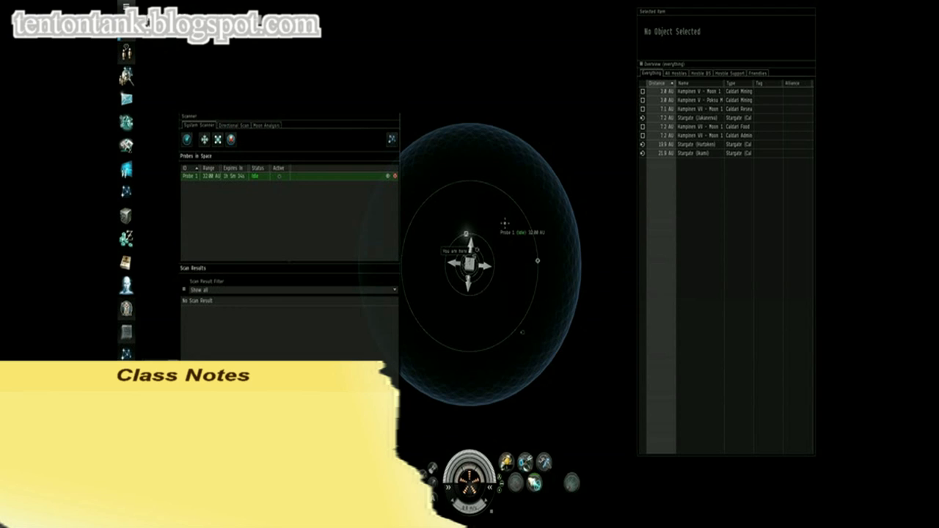
{"action": "mouse_move", "coordinate": [523, 311]}
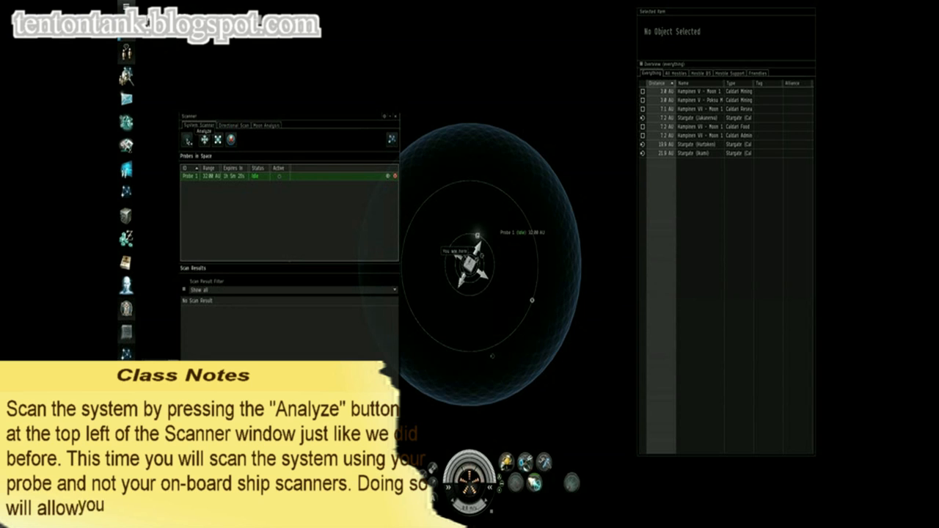
{"action": "left_click", "coordinate": [188, 132]}
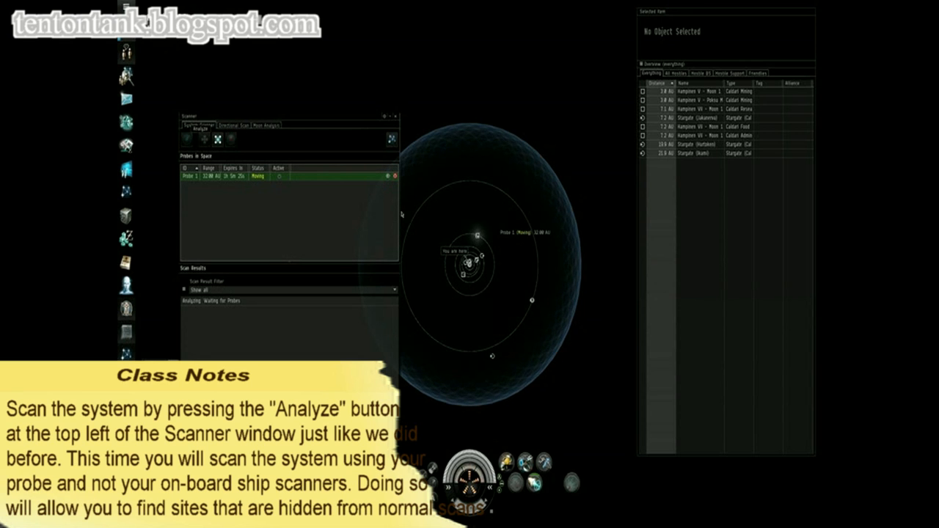
{"action": "left_click", "coordinate": [187, 139]}
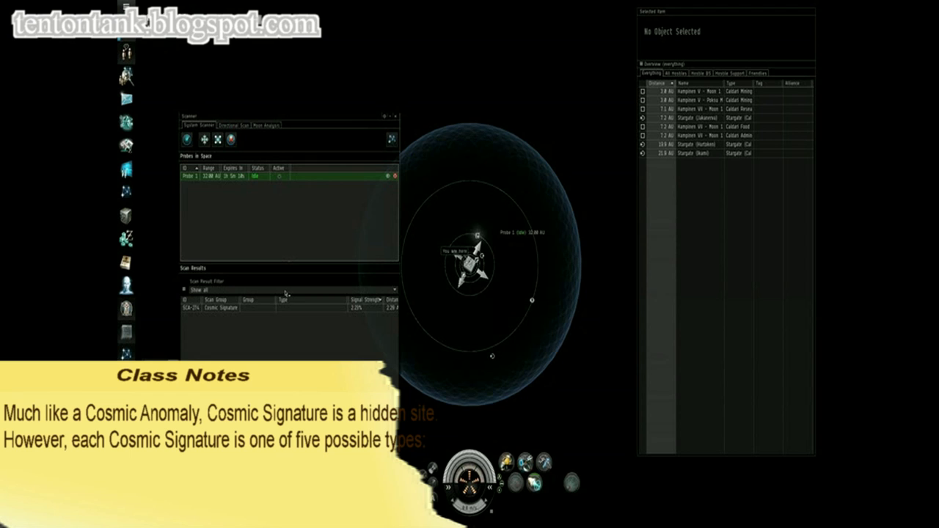
{"action": "left_click", "coordinate": [220, 307]}
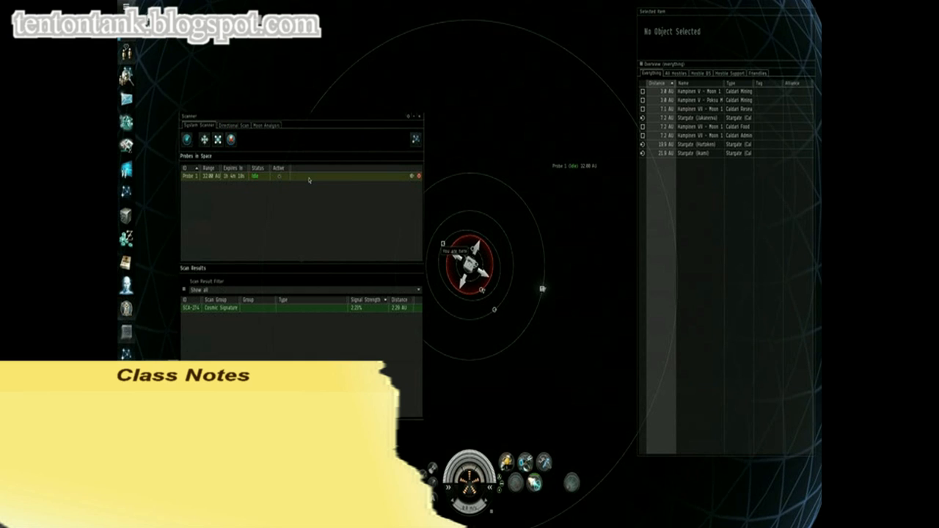
- Set the launched probe's scan range to 16 AU
{"action": "right_click", "coordinate": [308, 176]}
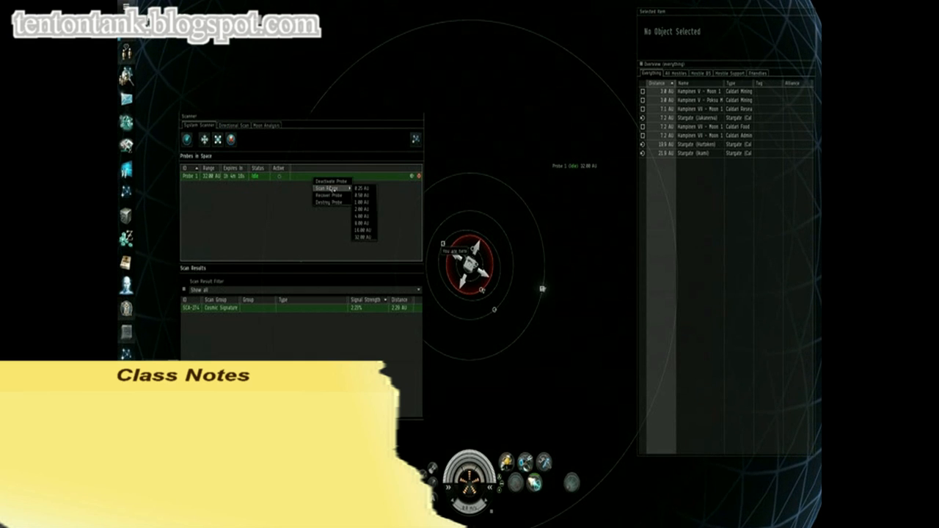
{"action": "left_click", "coordinate": [371, 237]}
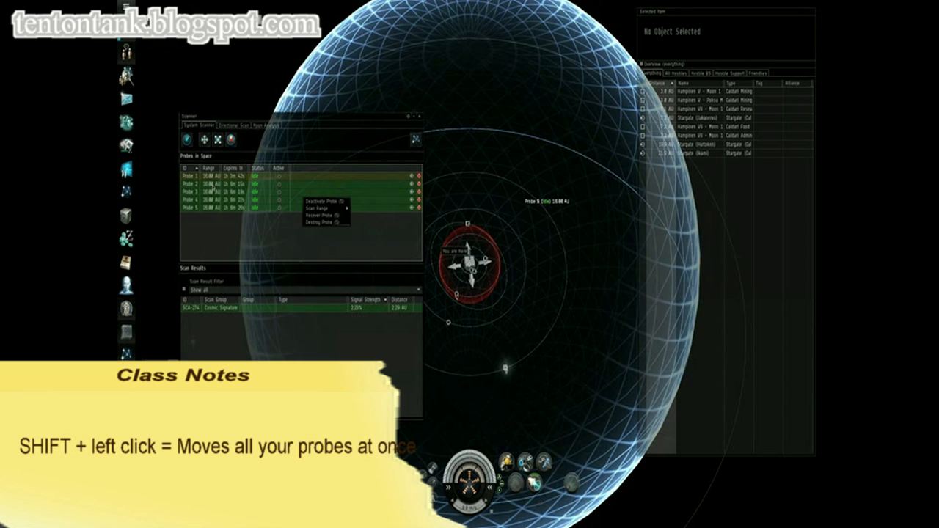
- Set all five probes to an 8 AU scan range
{"action": "left_click", "coordinate": [323, 209]}
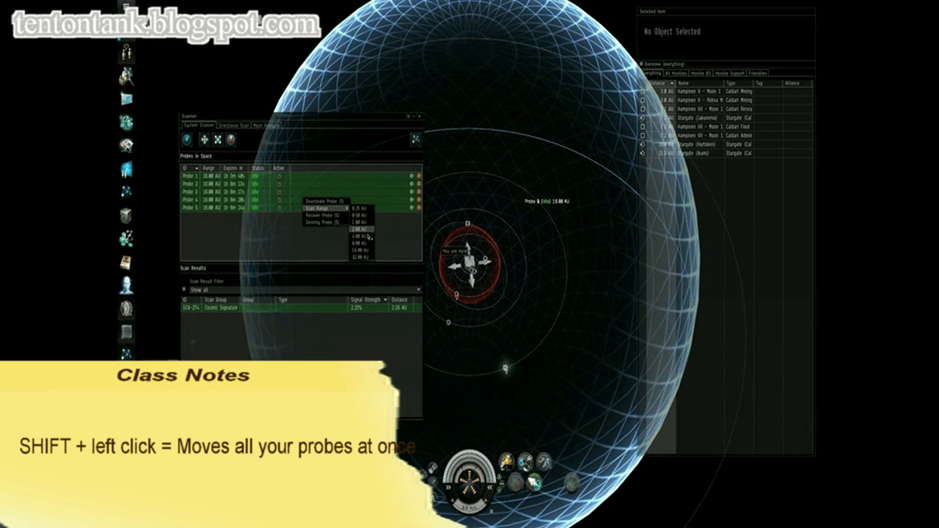
{"action": "left_click", "coordinate": [359, 229]}
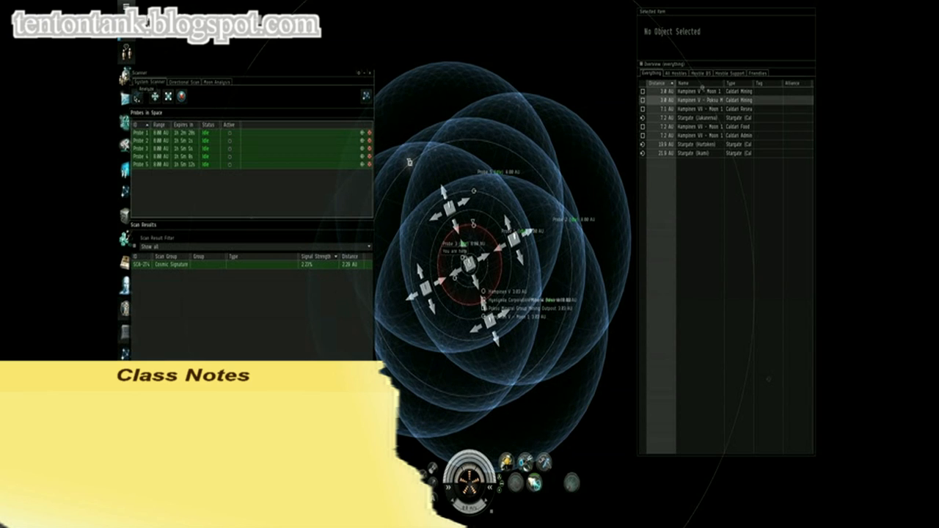
- Rescan the signature with the probes arranged in a cross around the center probe
{"action": "left_click", "coordinate": [137, 91]}
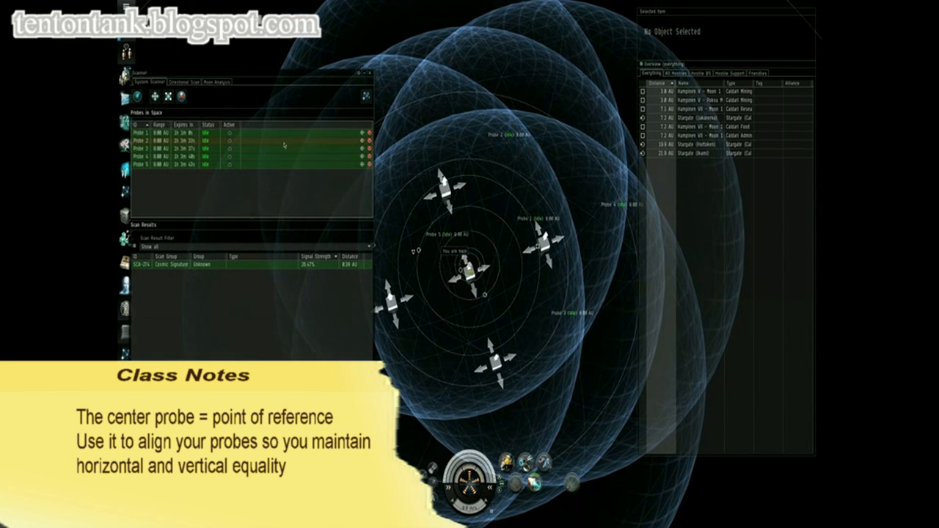
- Reduce all five probes' scan range to 2 AU
{"action": "right_click", "coordinate": [283, 145]}
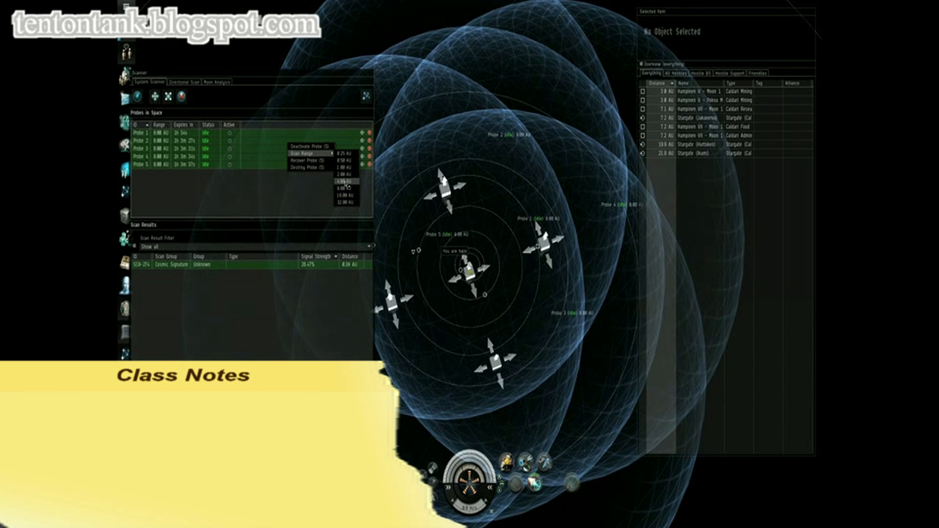
{"action": "left_click", "coordinate": [346, 182]}
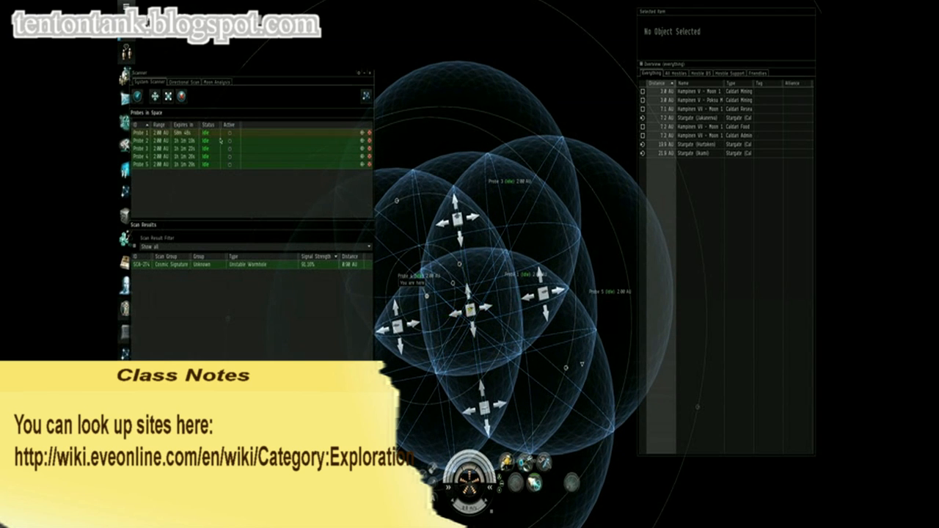
- Drop all five probes to a 1 AU scan range and rescan the Unstable Wormhole
{"action": "right_click", "coordinate": [213, 145]}
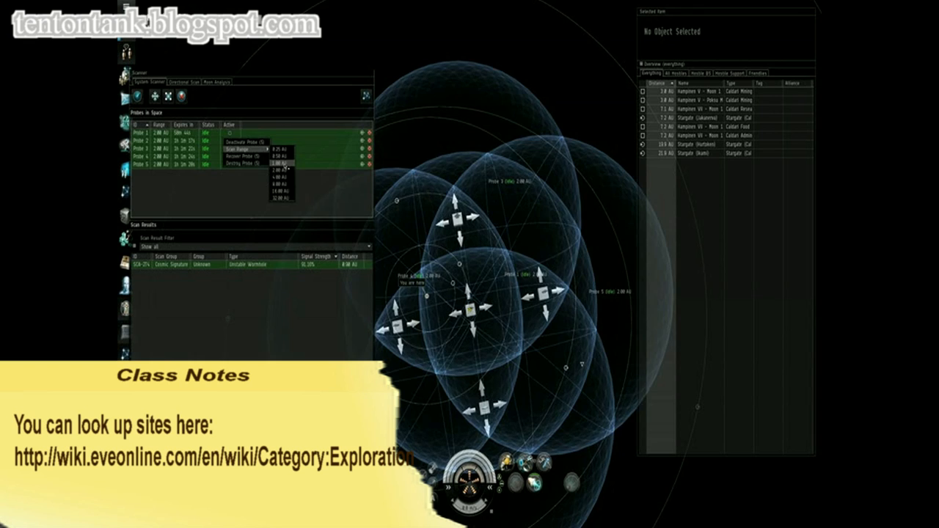
{"action": "left_click", "coordinate": [276, 162]}
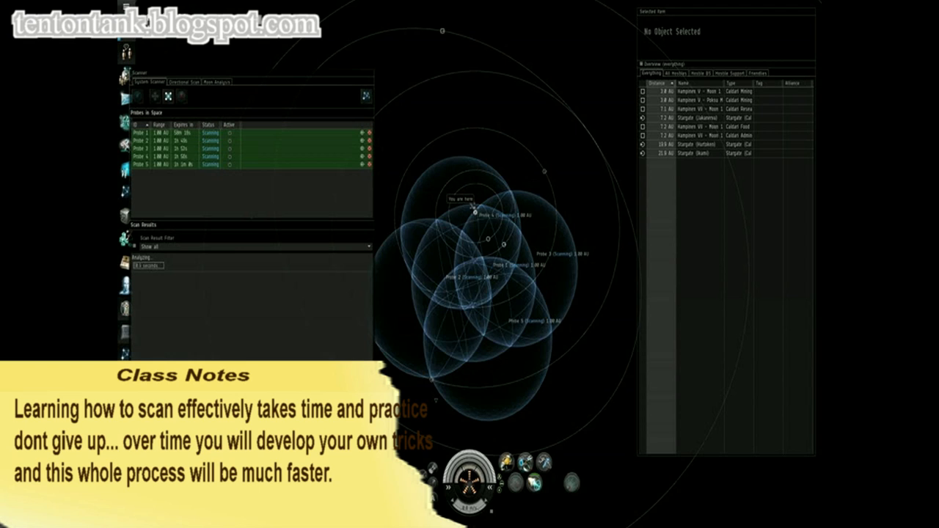
{"action": "left_click", "coordinate": [180, 96]}
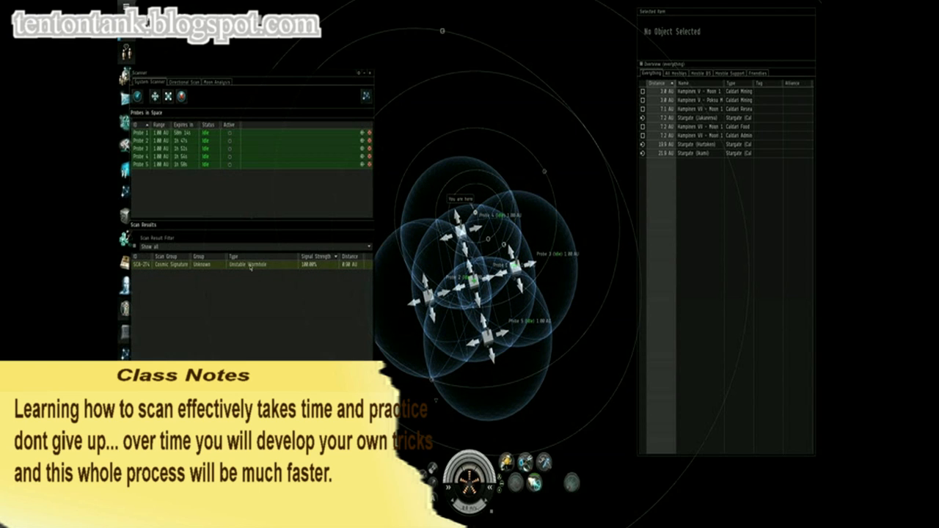